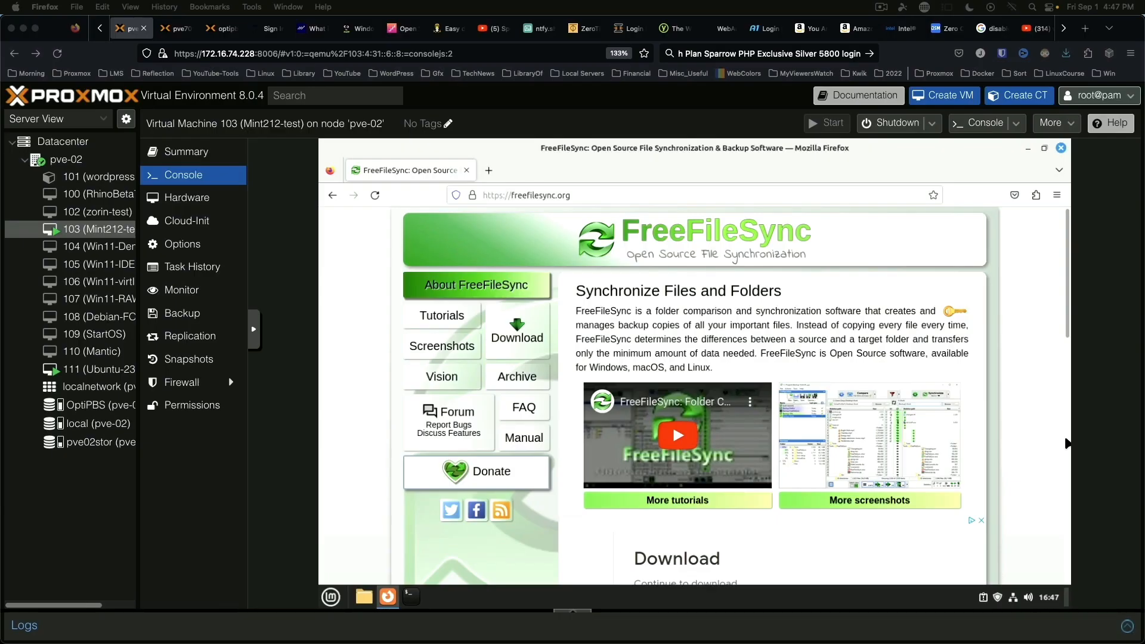
mouse_move(440, 223)
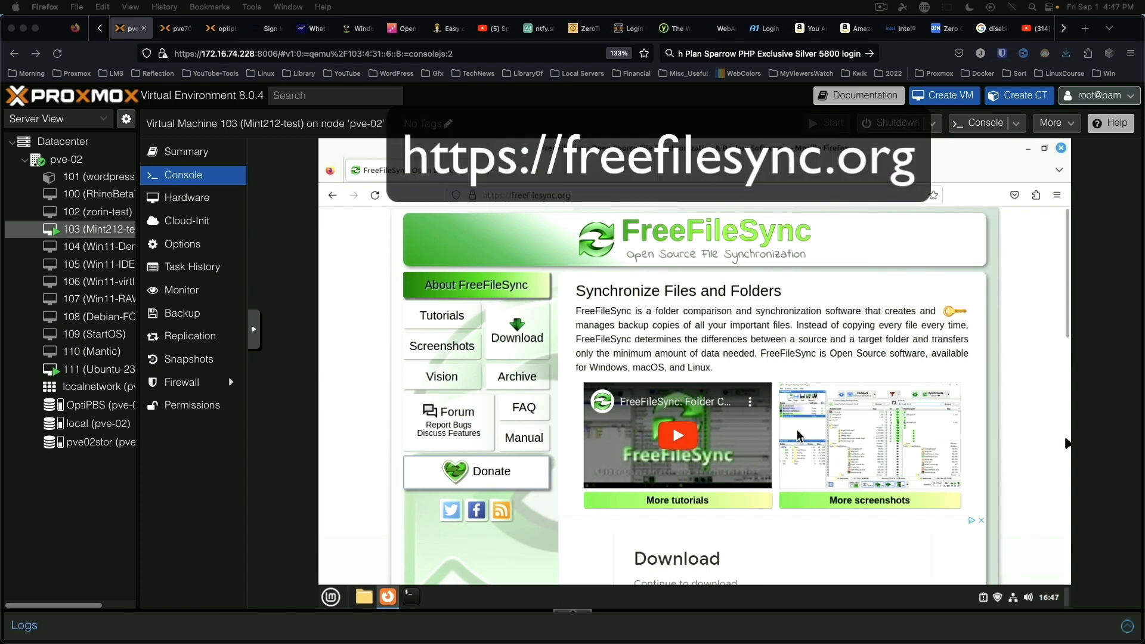
mouse_move(331, 596)
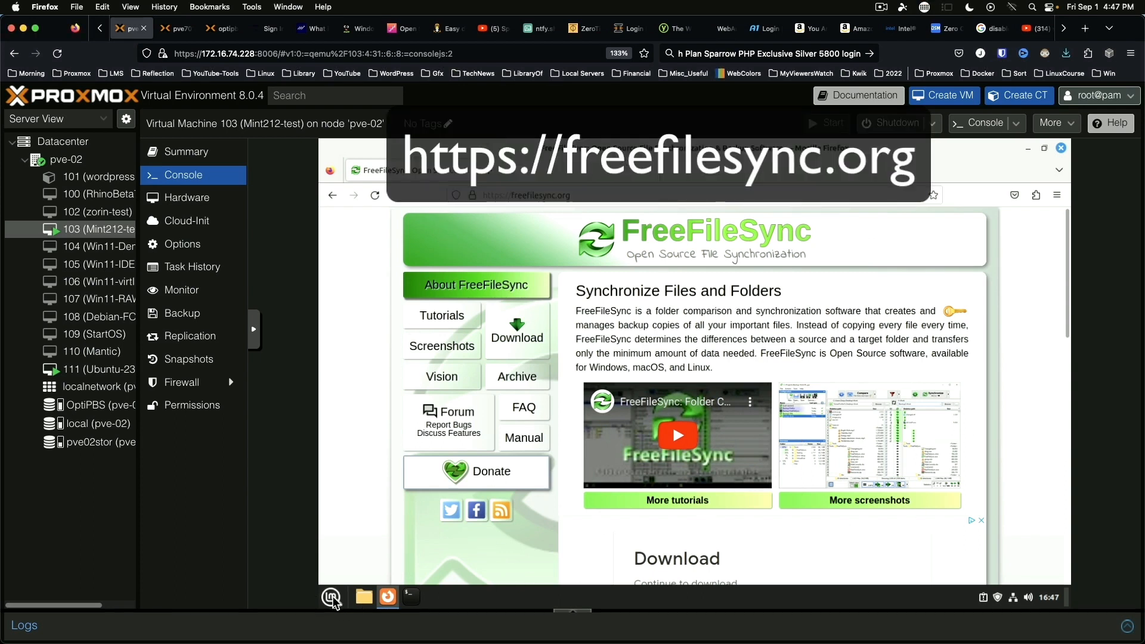
Glance at the applications list, then go to the freefilesync.org download page.
left_click(330, 598)
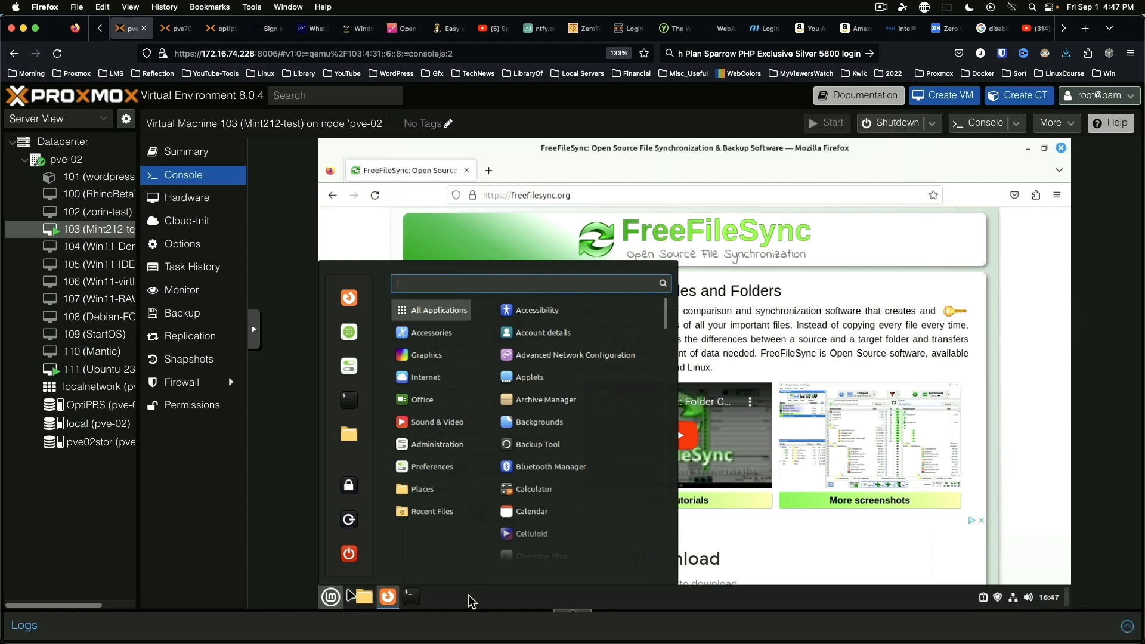
left_click(822, 529)
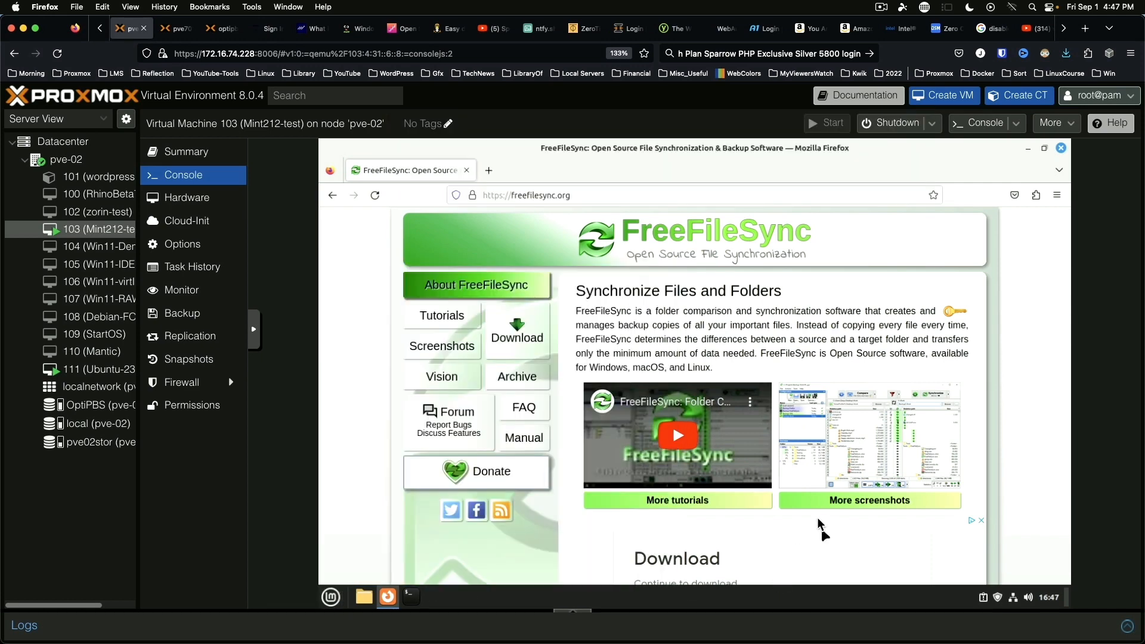
left_click(517, 336)
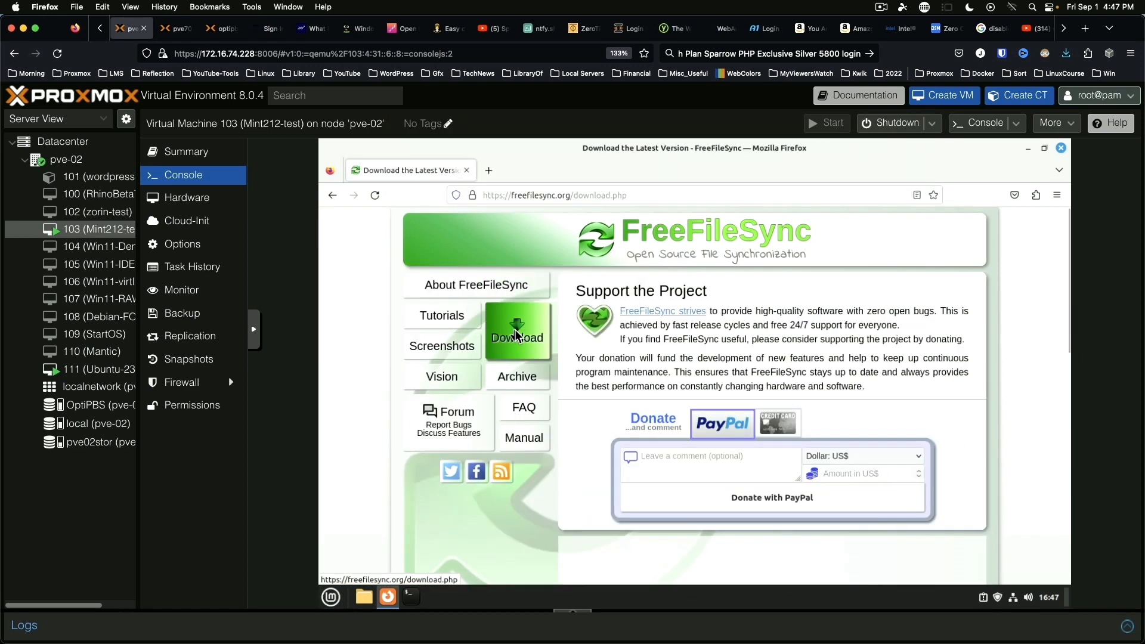
scroll("down", 3)
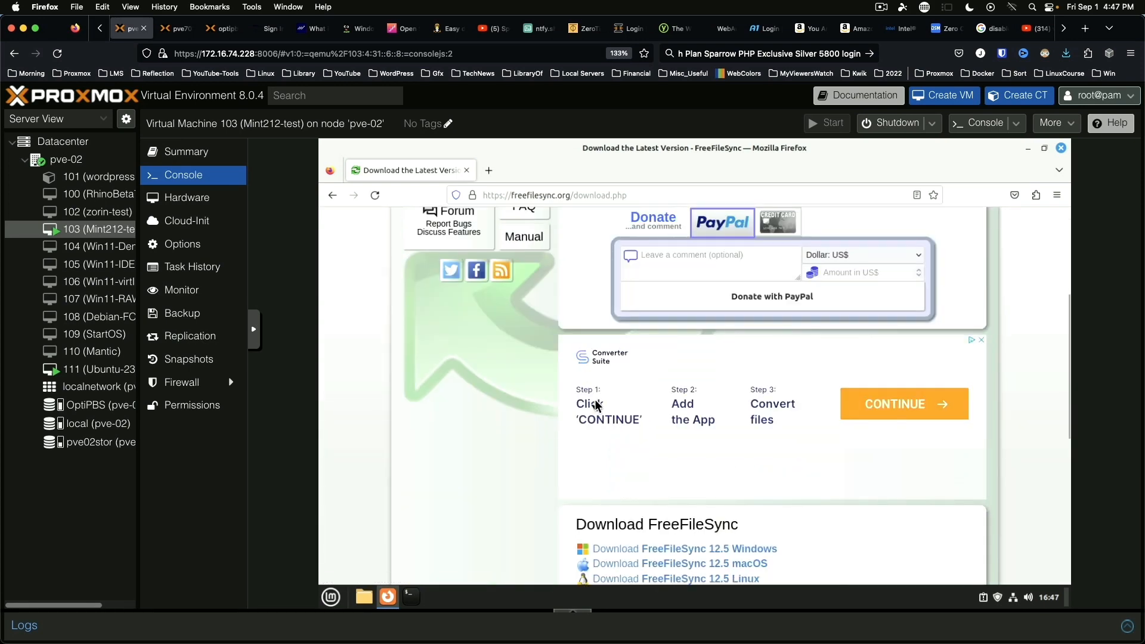
scroll("down", 3)
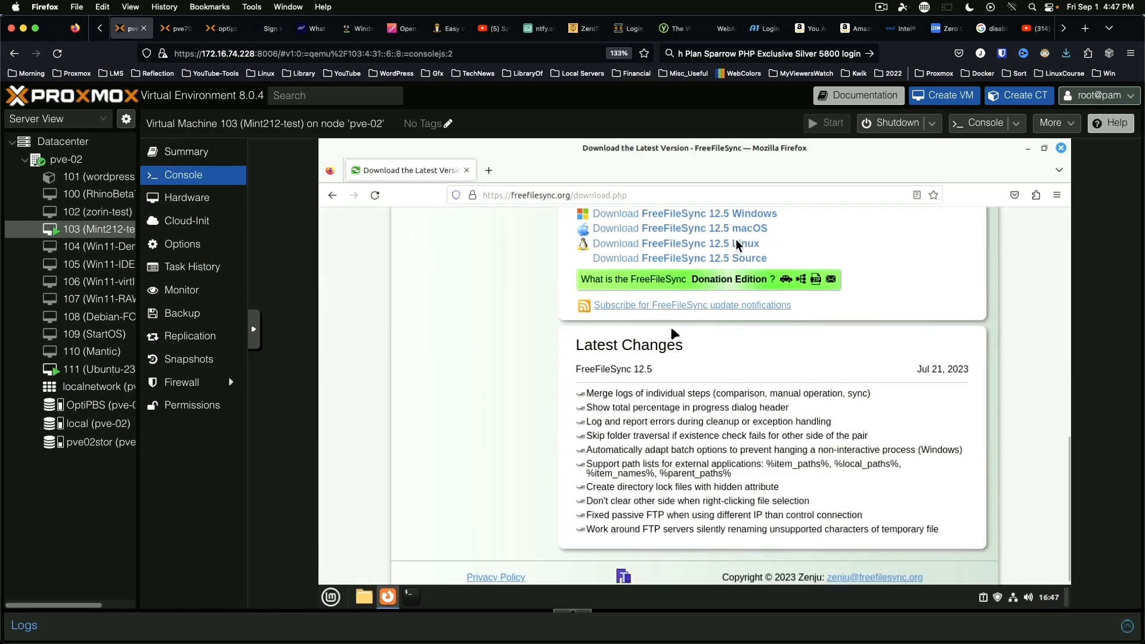
Download the FreeFileSync 12.5 Linux archive, confirm it finished, and minimize Firefox.
left_click(675, 243)
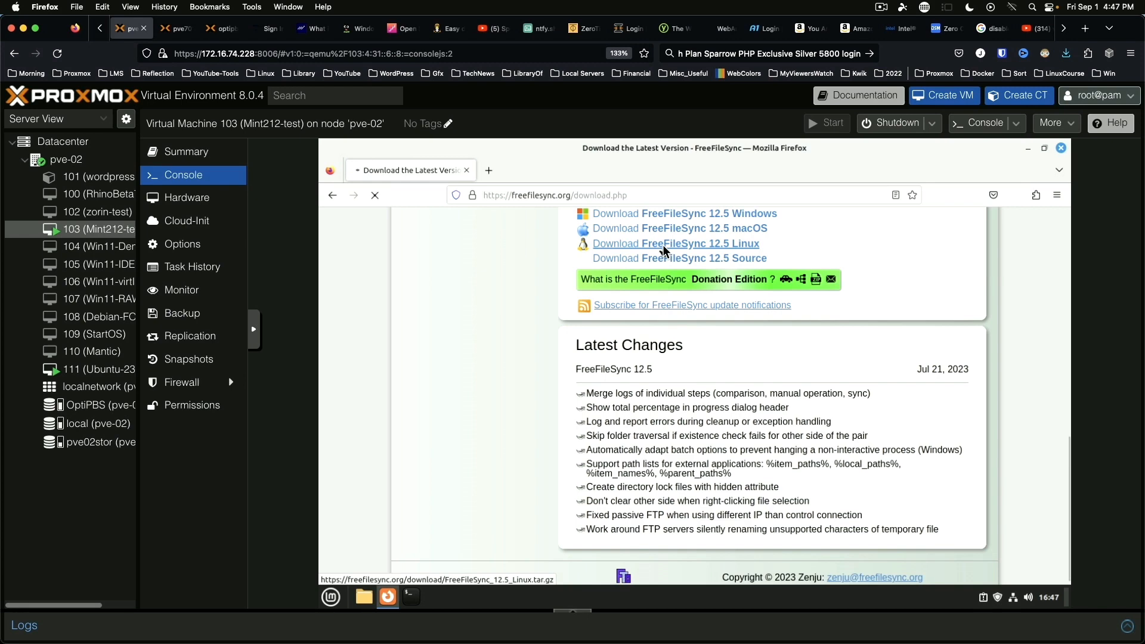
left_click(697, 243)
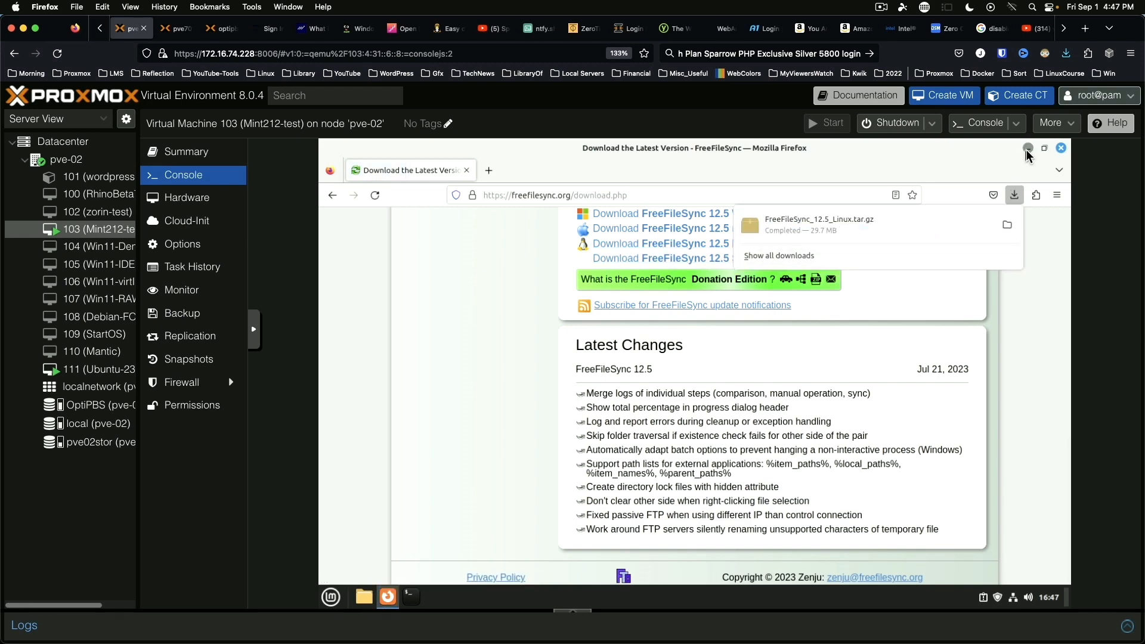
left_click(1026, 148)
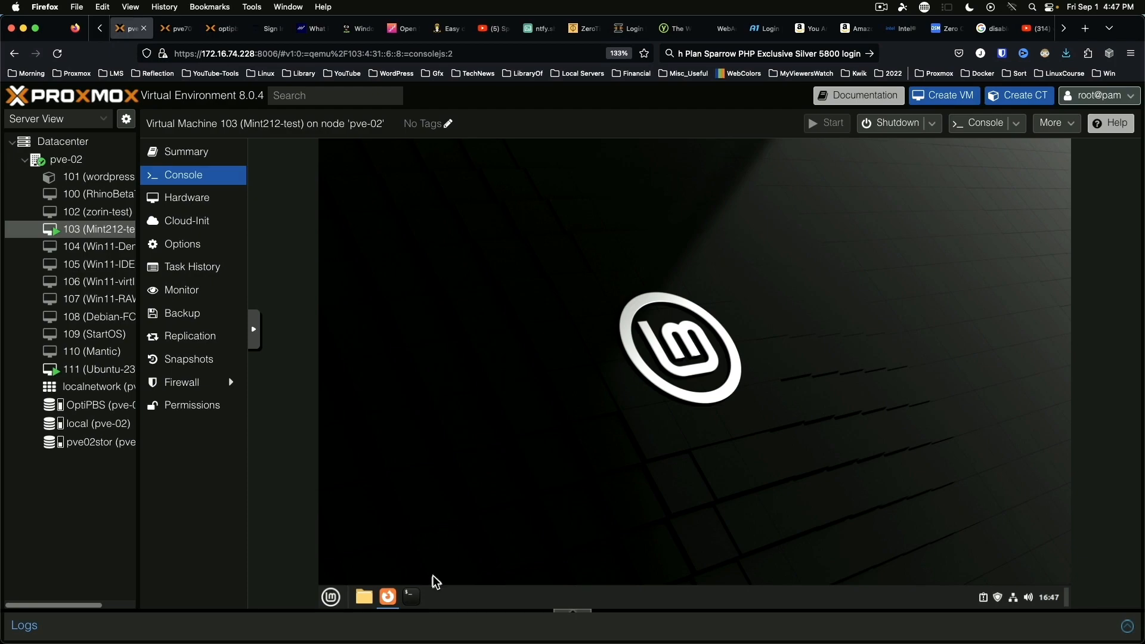
In a terminal, change to Downloads/ and extract the FreeFileSync tarball with tar.
left_click(410, 596)
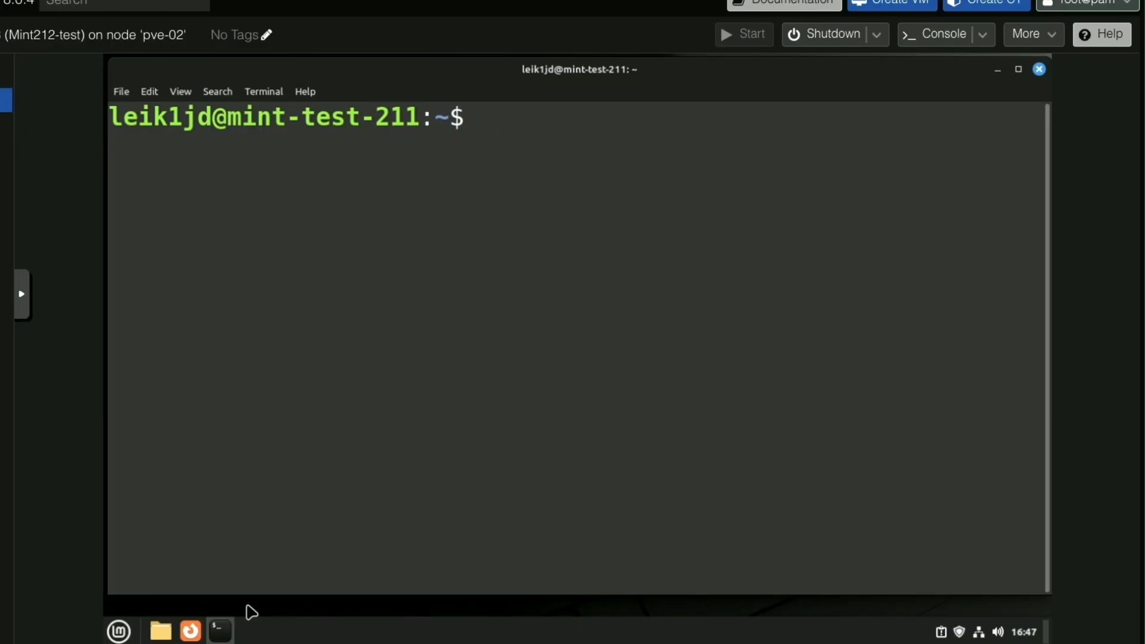
type("cd Downloads/")
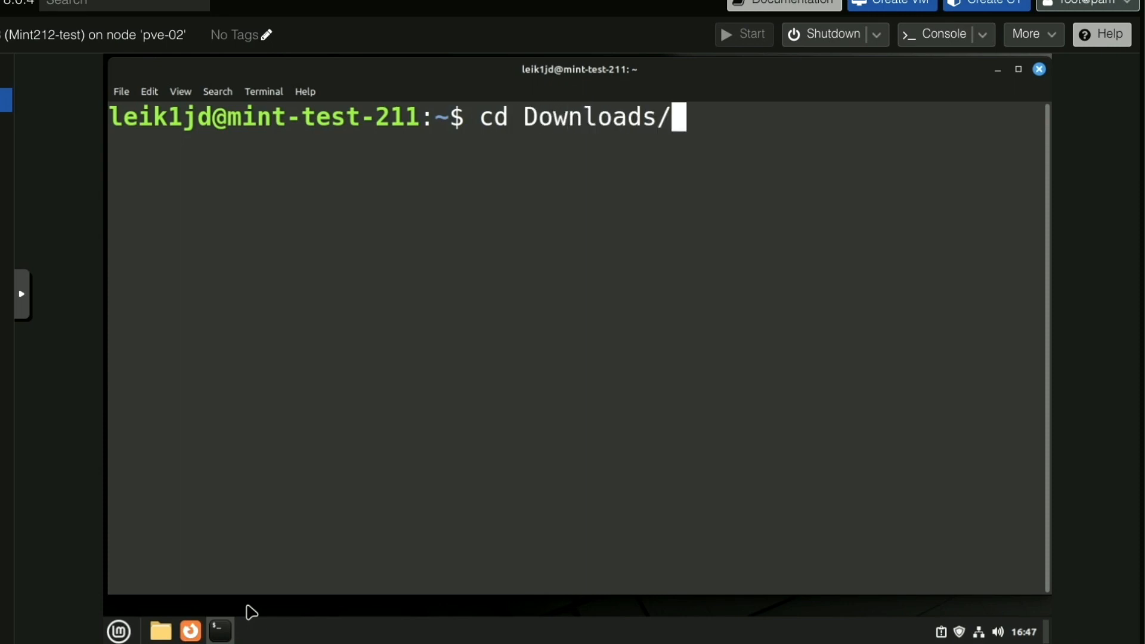
key("Return")
type("ls")
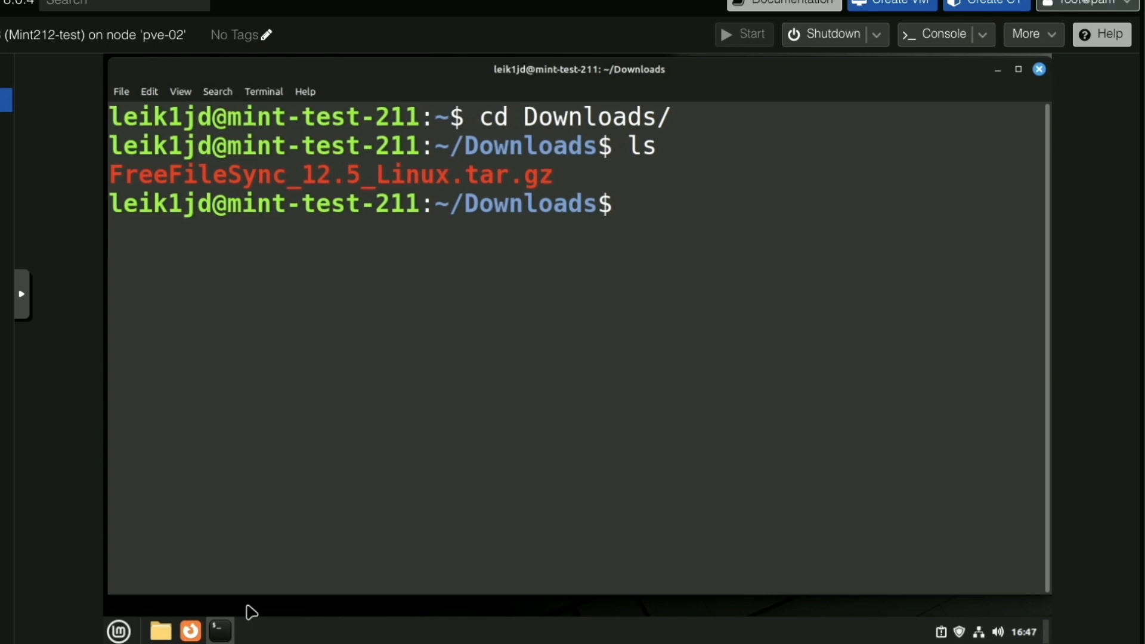
type("ta")
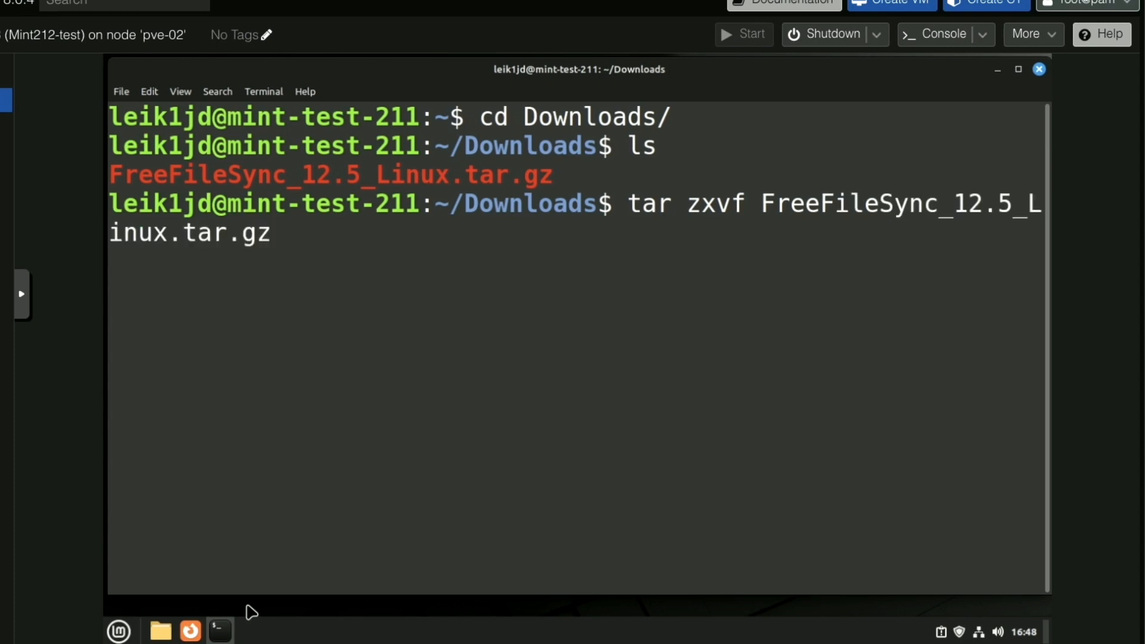
key("Return")
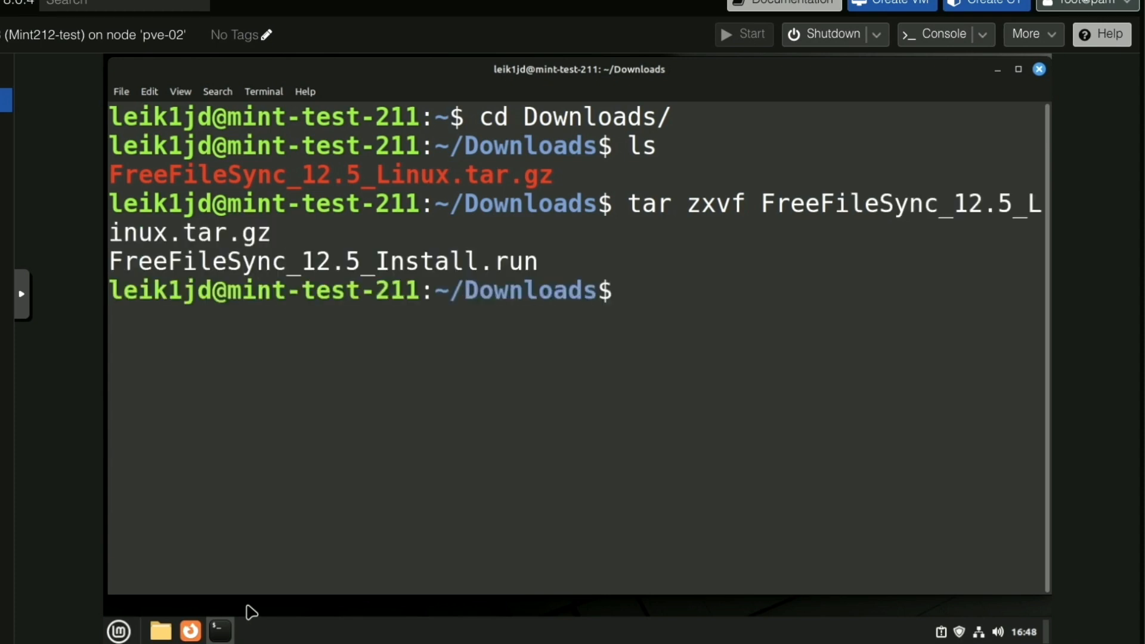
Make FreeFileSync_12.5_Install.run executable with chmod +x.
type("chmod +x")
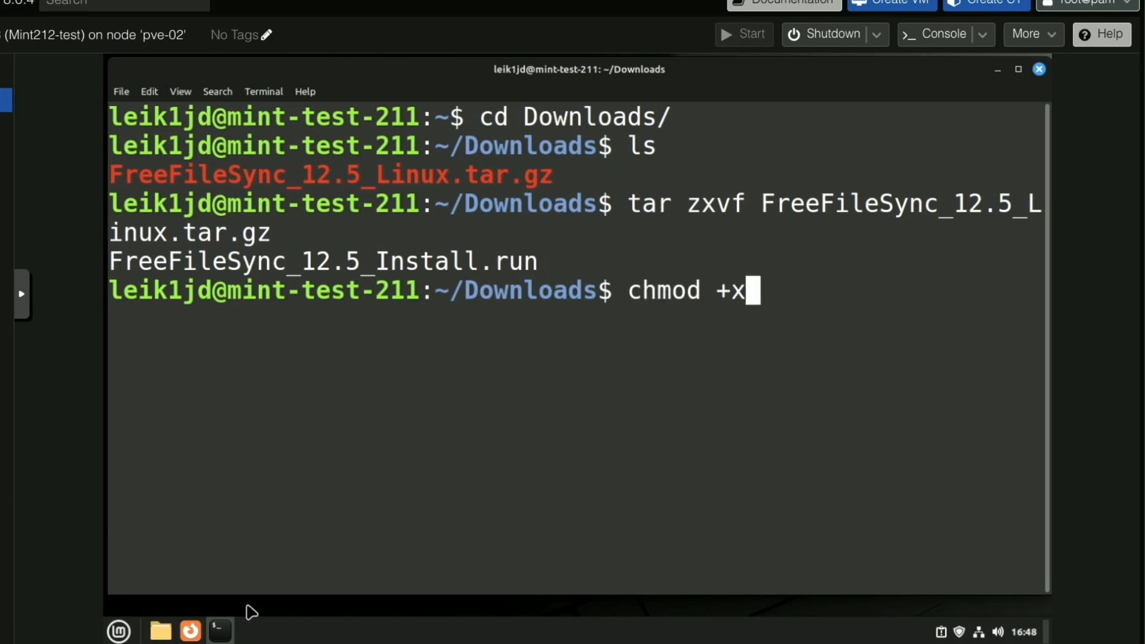
type("FreeFileSync_12.5_Install.run")
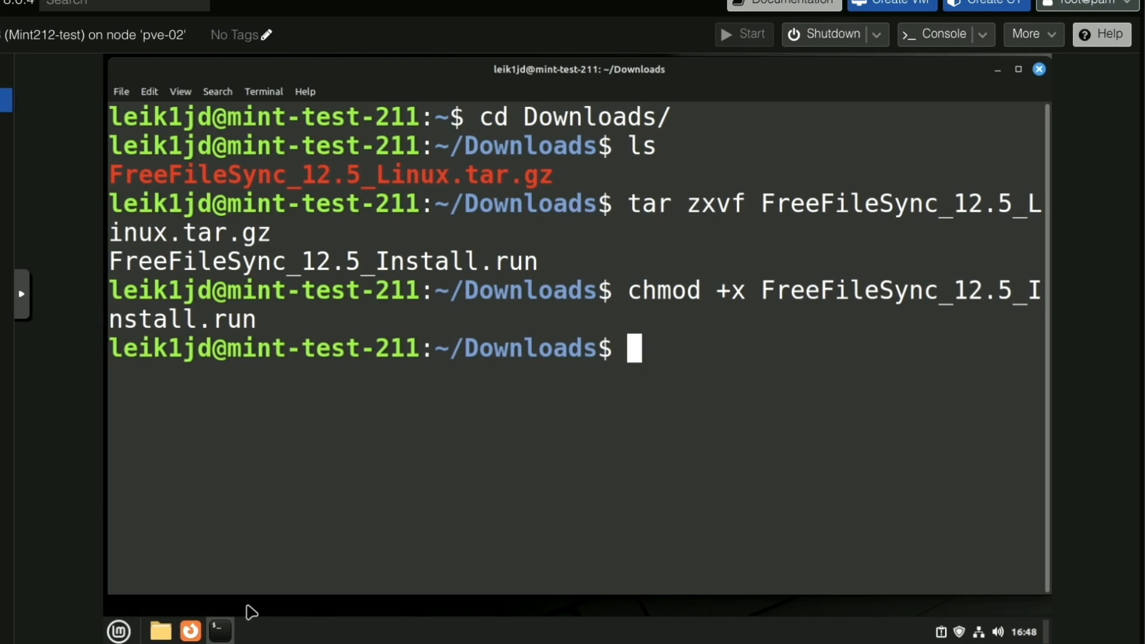
key("Return")
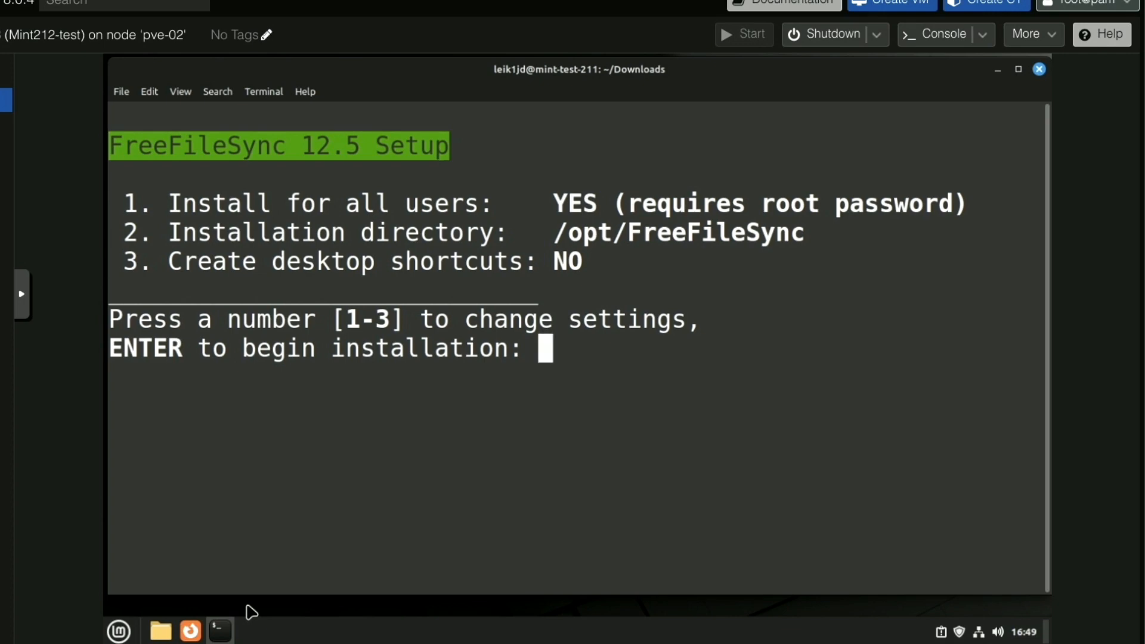
Accept the default setup settings to install into /opt/FreeFileSync, then minimize the terminal.
key("Return")
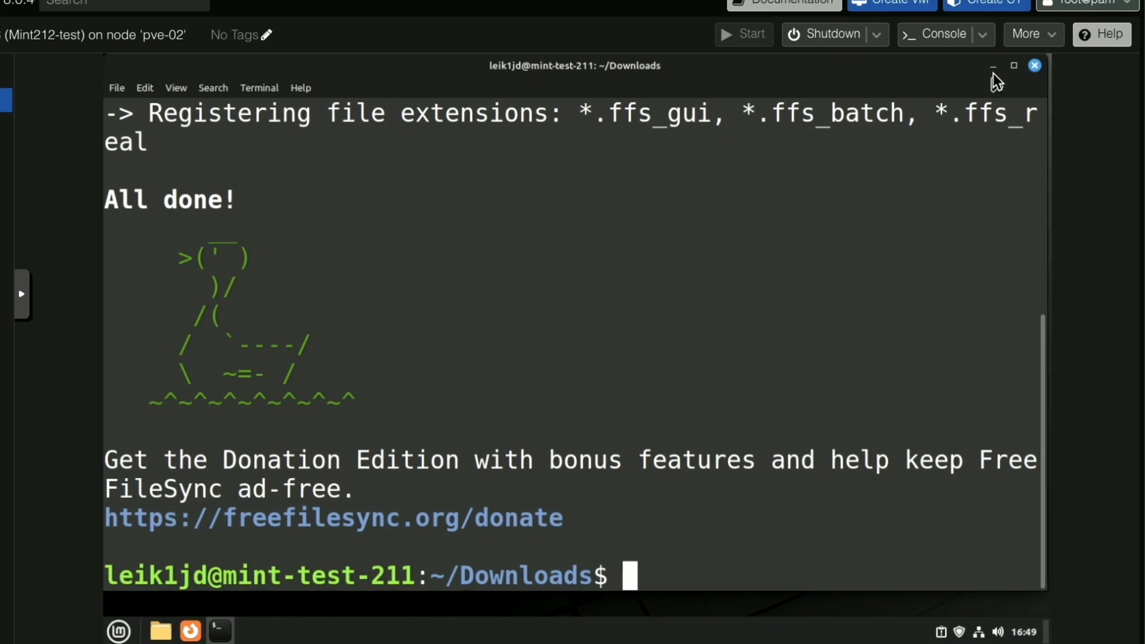
left_click(1034, 65)
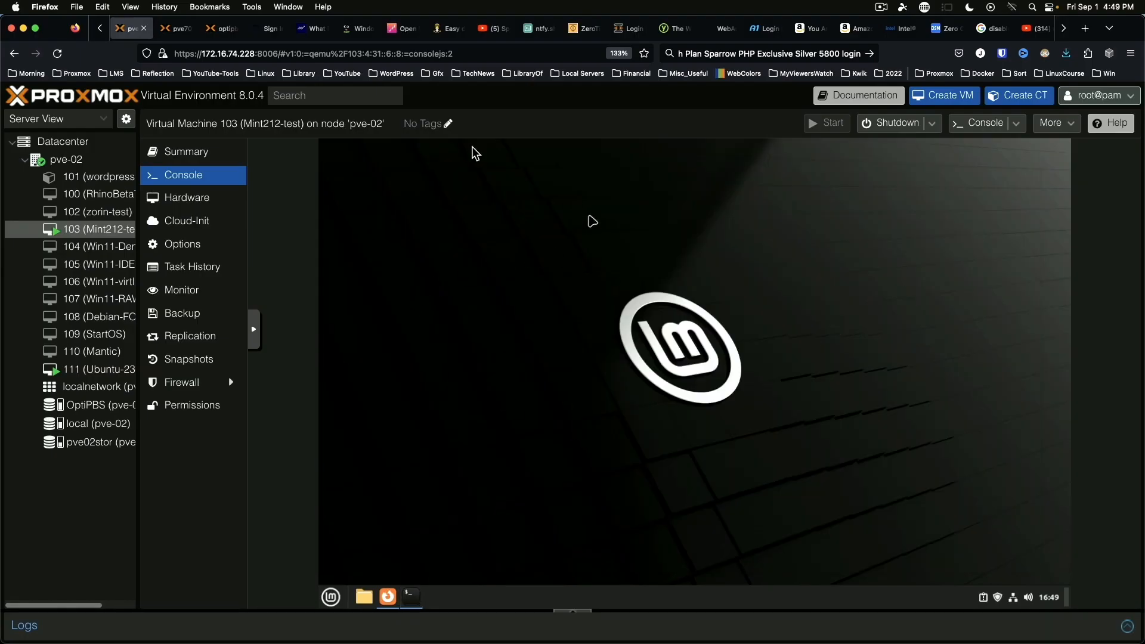
mouse_move(484, 471)
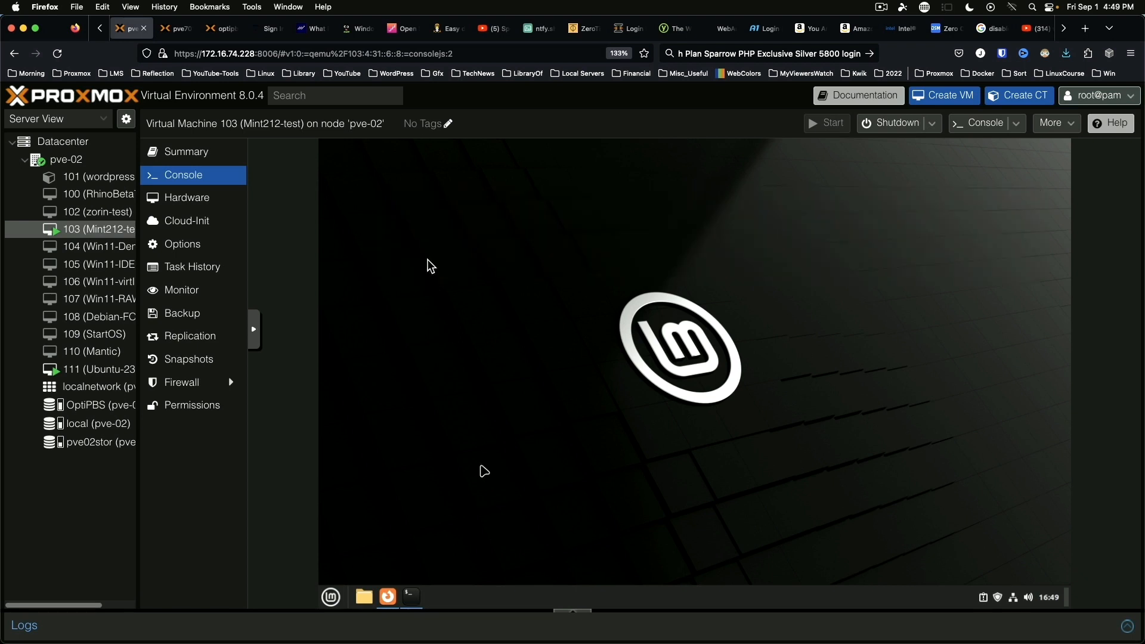
Start a new desktop launcher named 'FreeFileSync' and browse for its command.
right_click(374, 195)
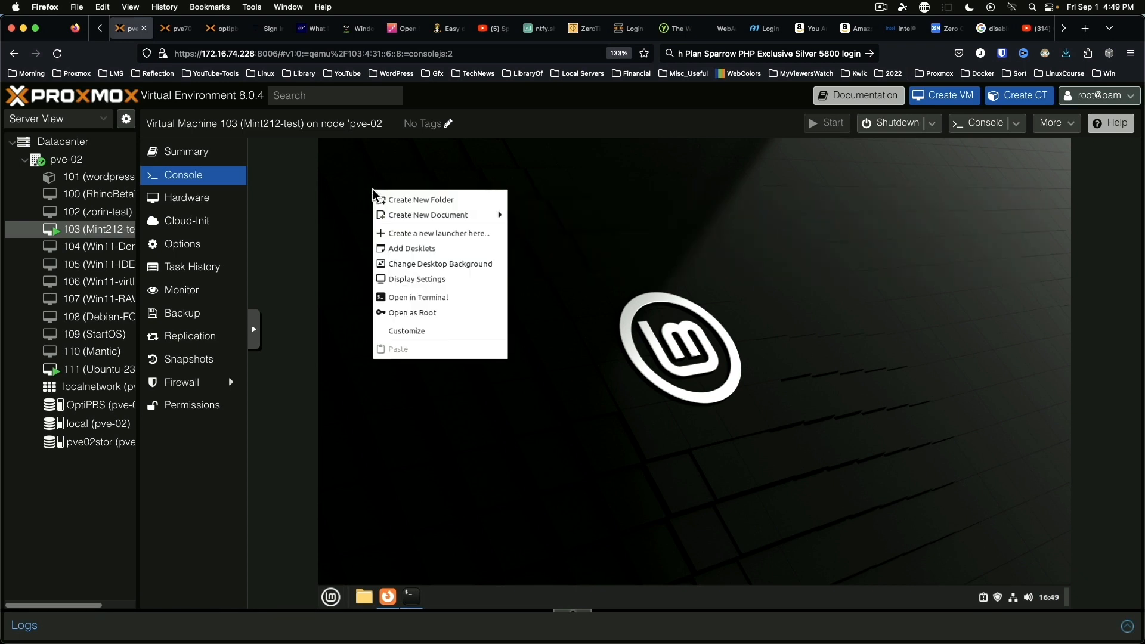
left_click(416, 241)
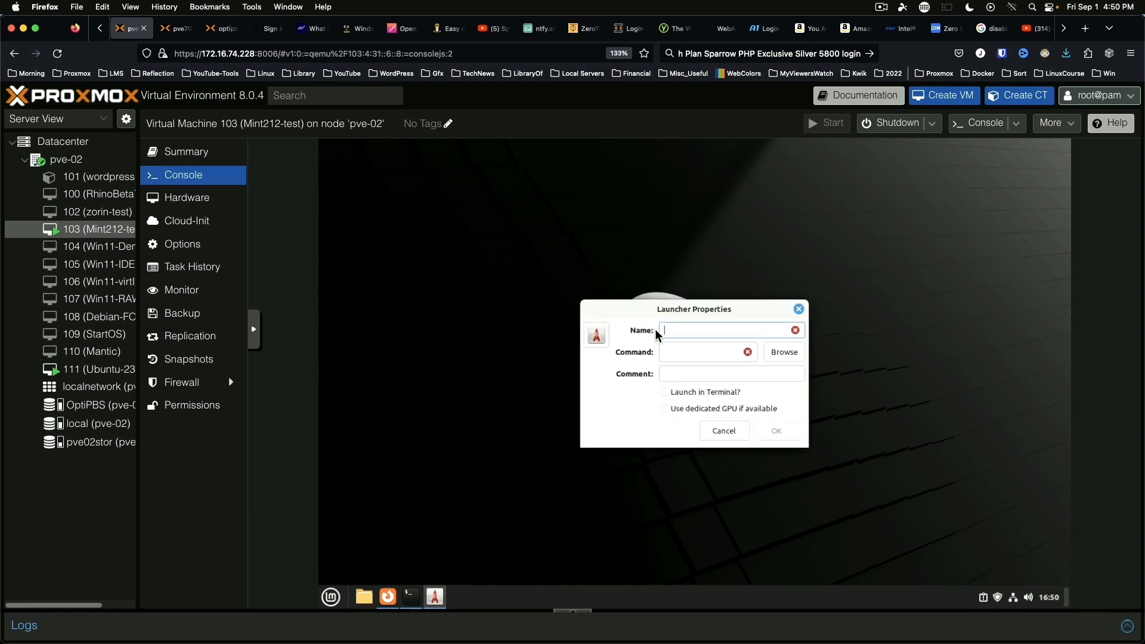
type("FreeF")
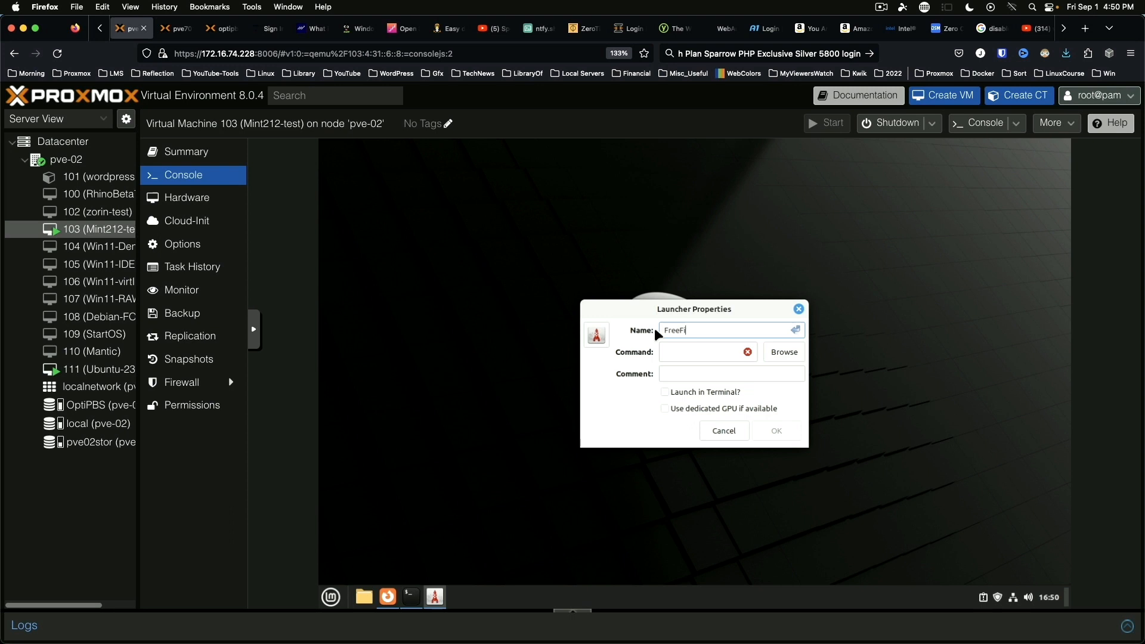
type("ileSync")
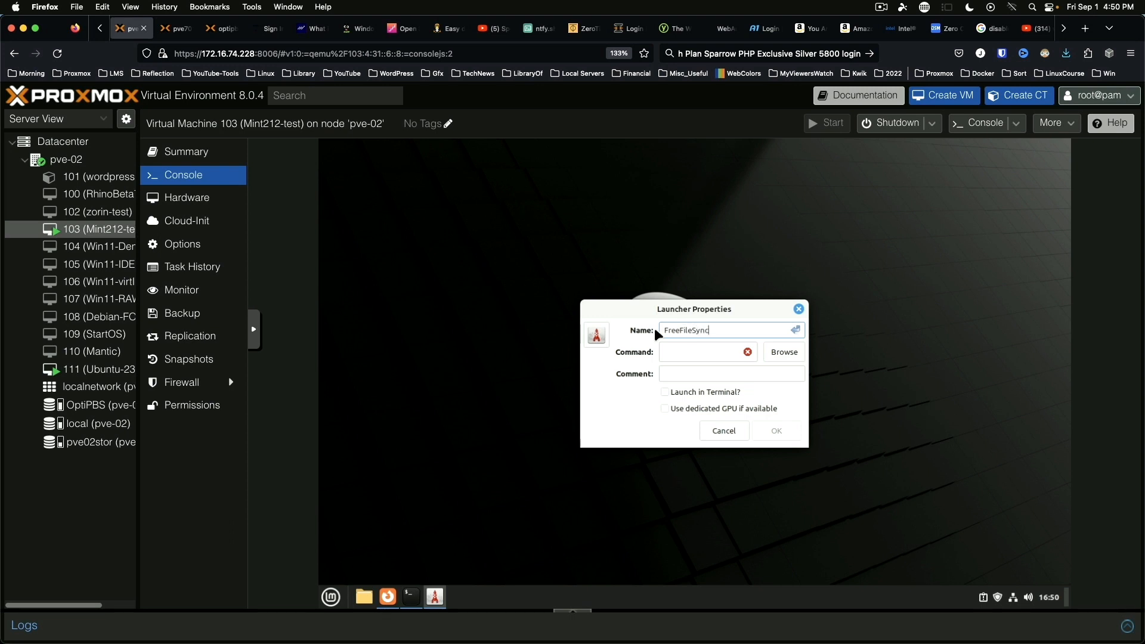
left_click(781, 352)
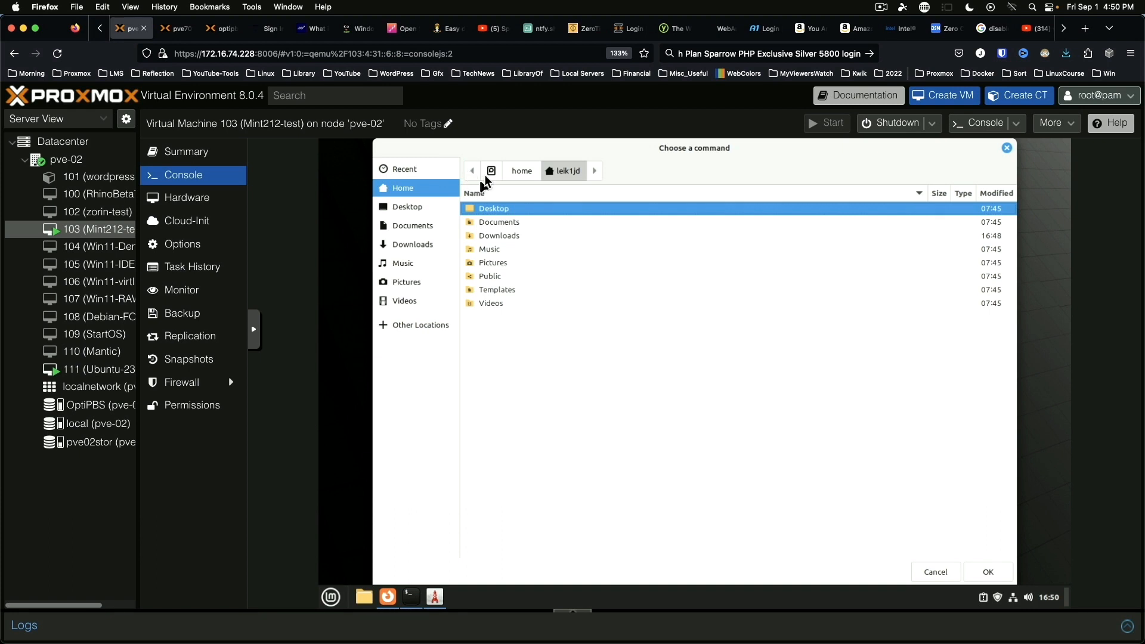
Set the launcher command to /opt/FreeFileSync/FreeFileSync and open the icon picker.
left_click(491, 170)
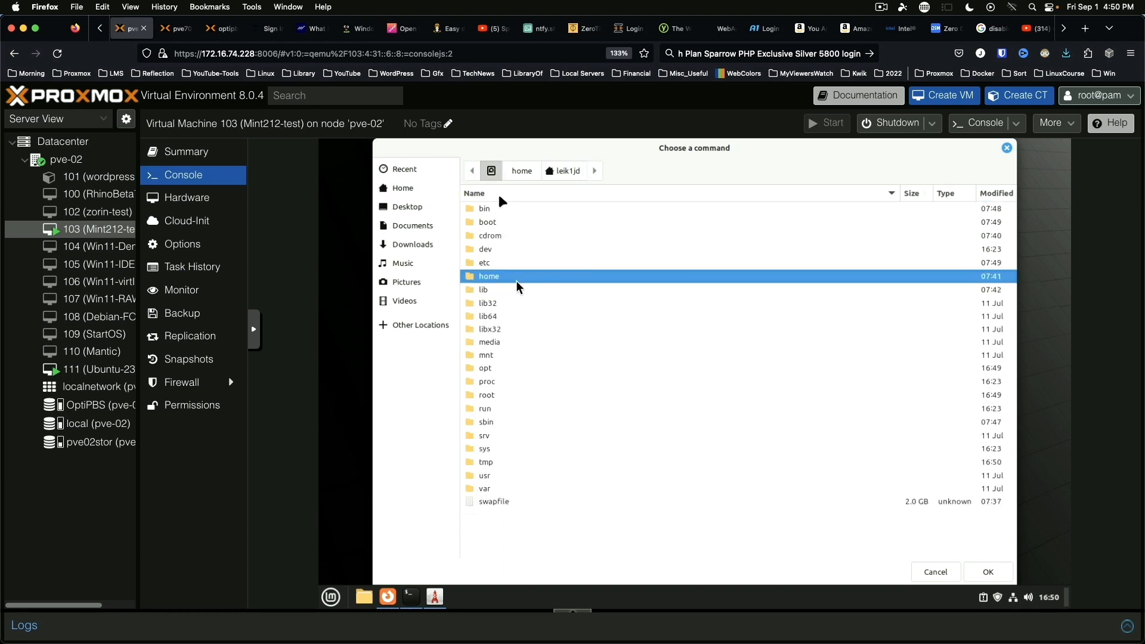
double_click(484, 367)
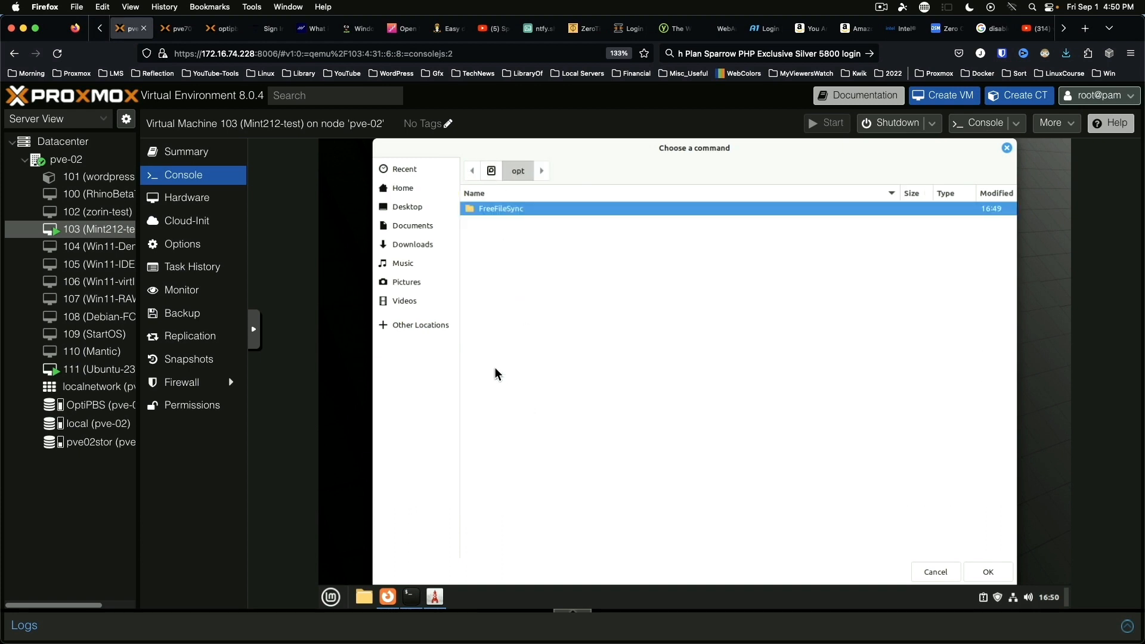
double_click(500, 208)
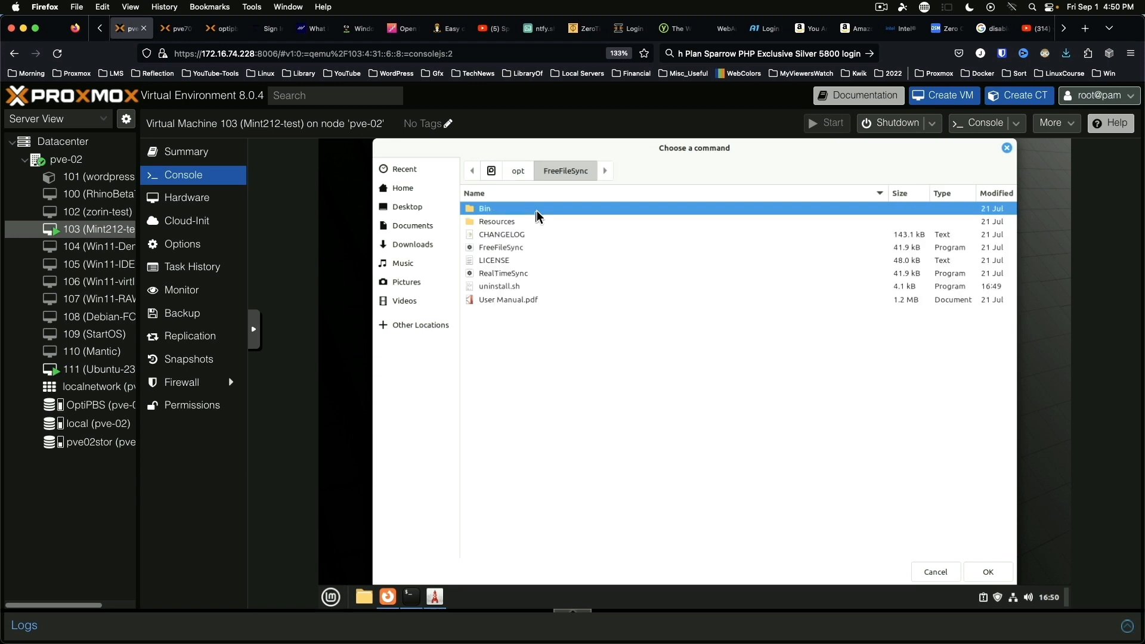
left_click(500, 247)
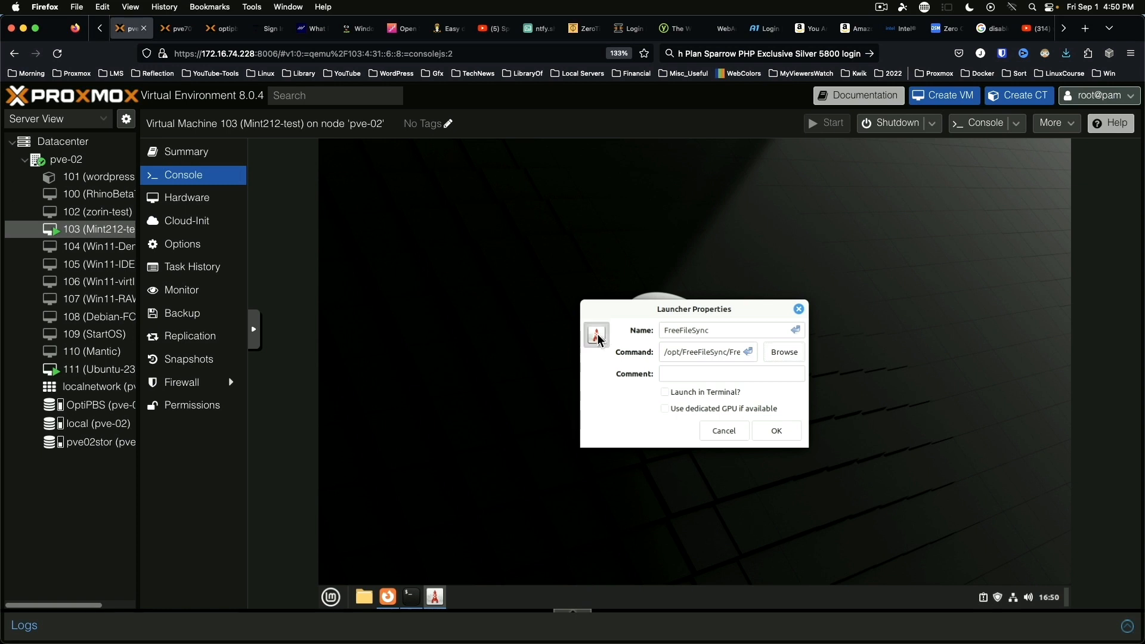
left_click(596, 335)
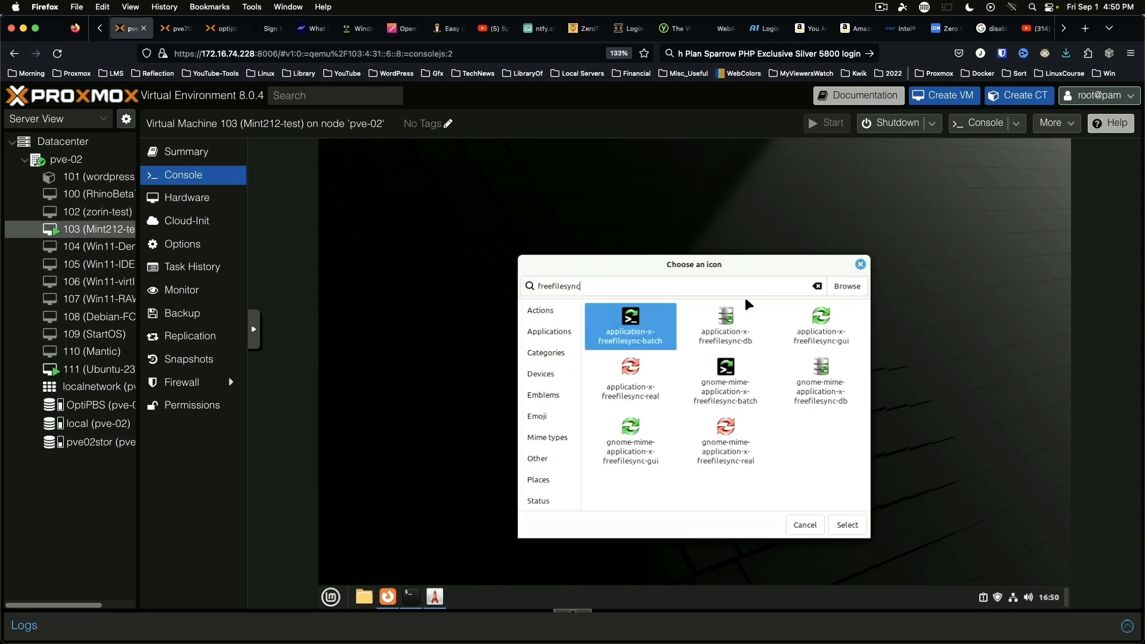
mouse_move(614, 451)
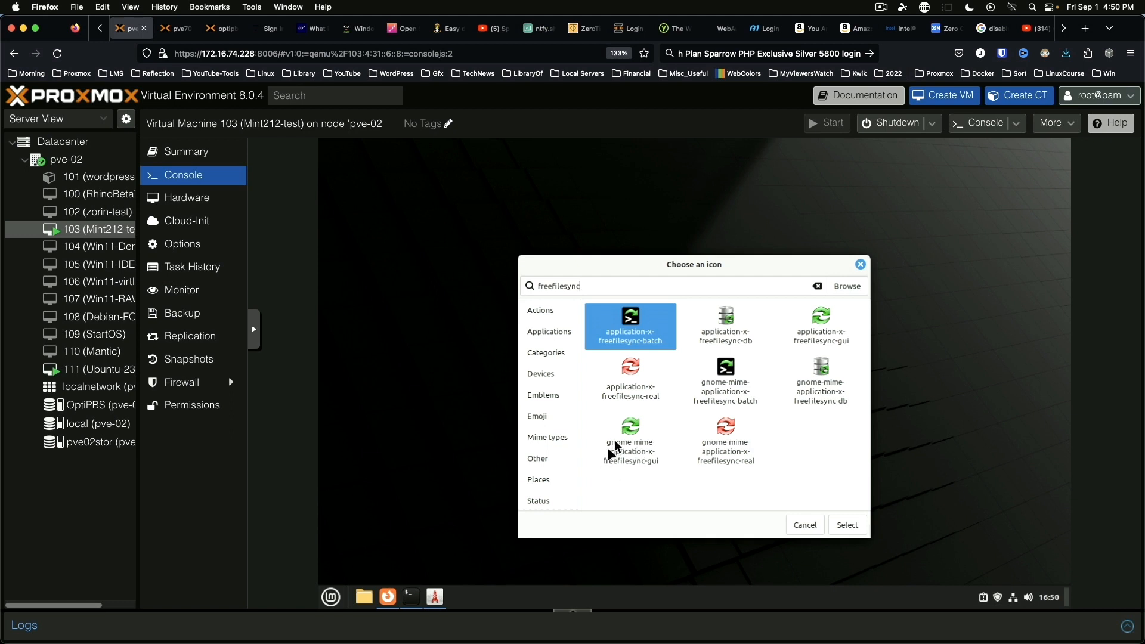
Apply the green freefilesync-gui icon, save the launcher, and answer the add-to-menu prompt.
left_click(630, 427)
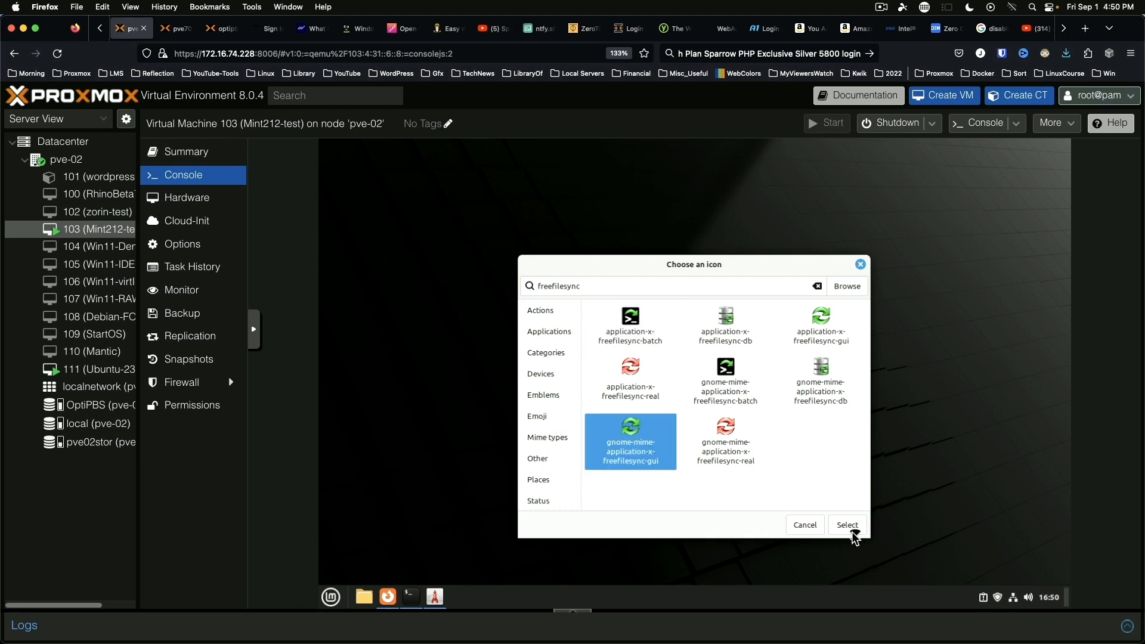
left_click(846, 525)
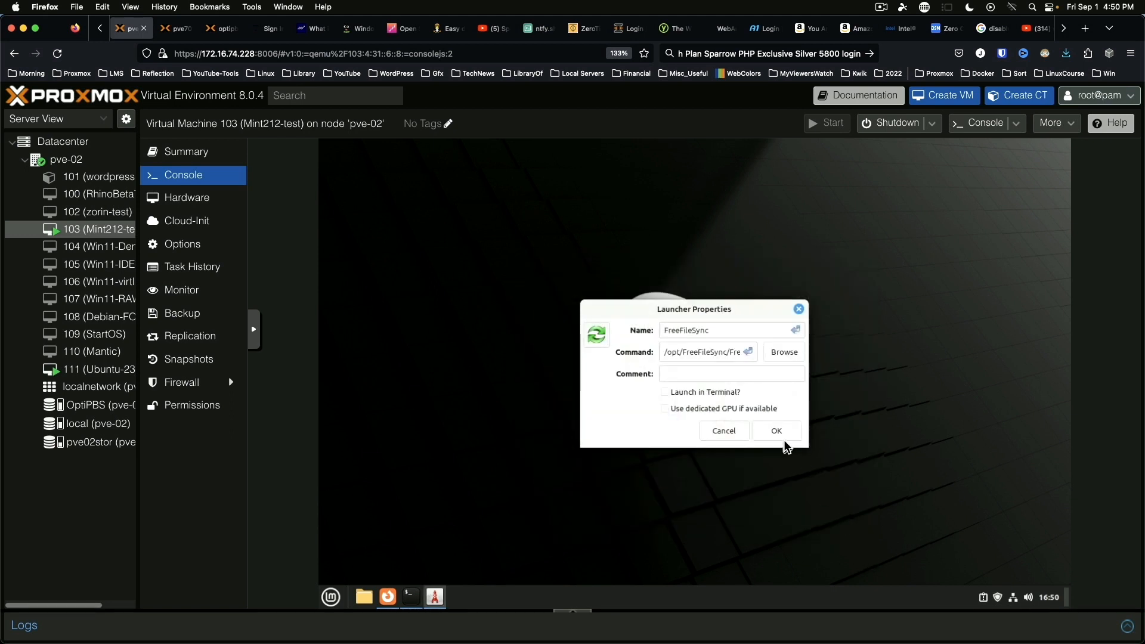
left_click(775, 430)
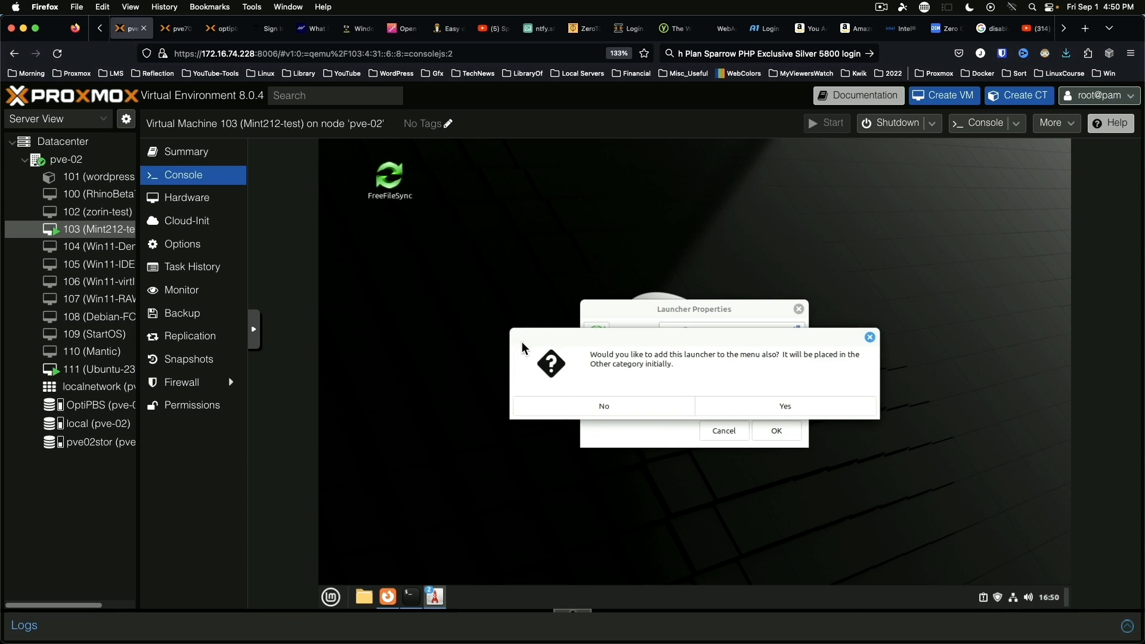
left_click(603, 406)
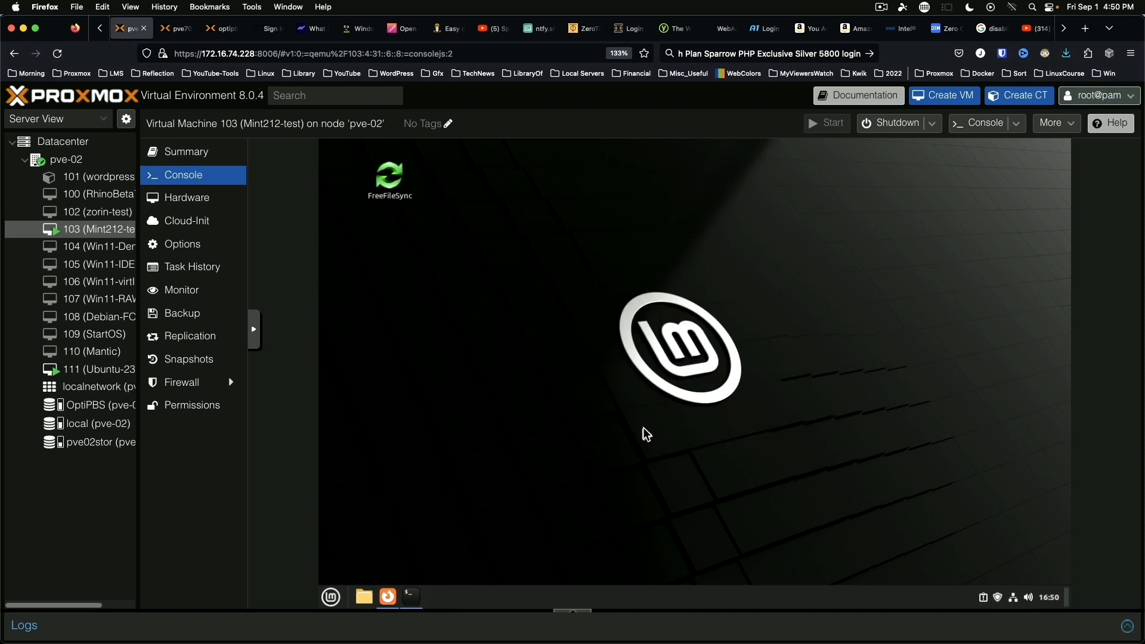
mouse_move(390, 264)
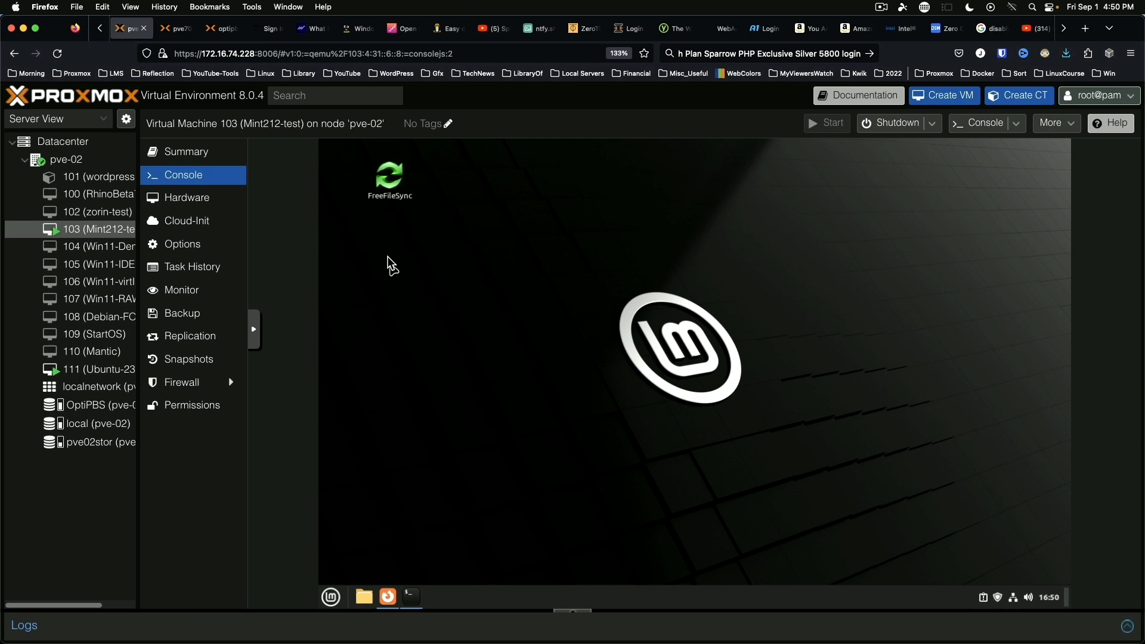
mouse_move(387, 323)
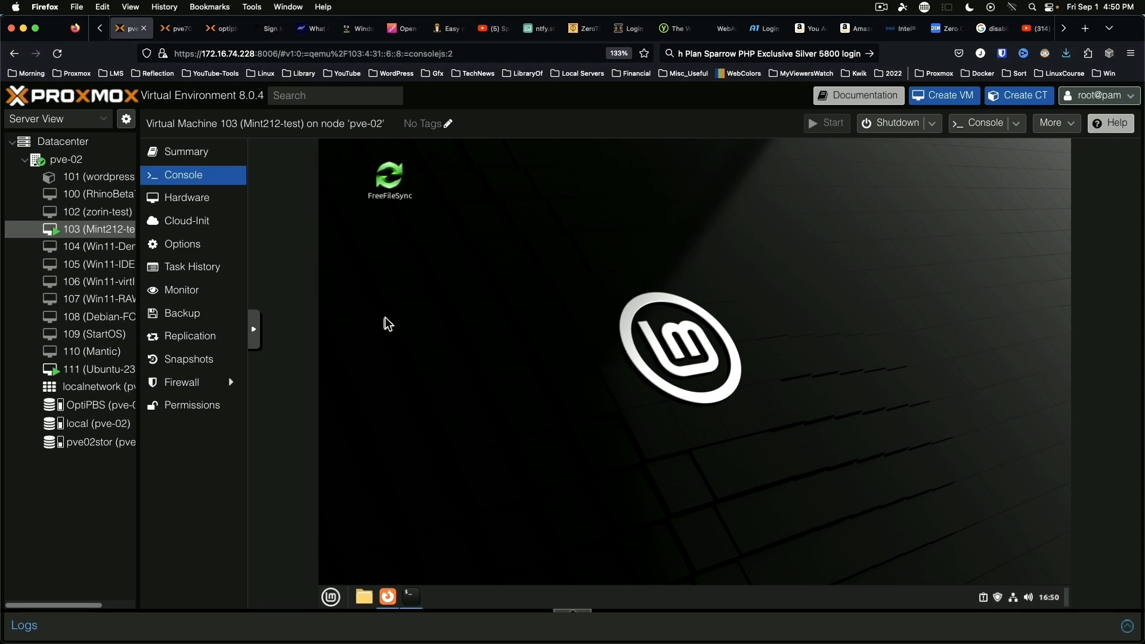
mouse_move(410, 596)
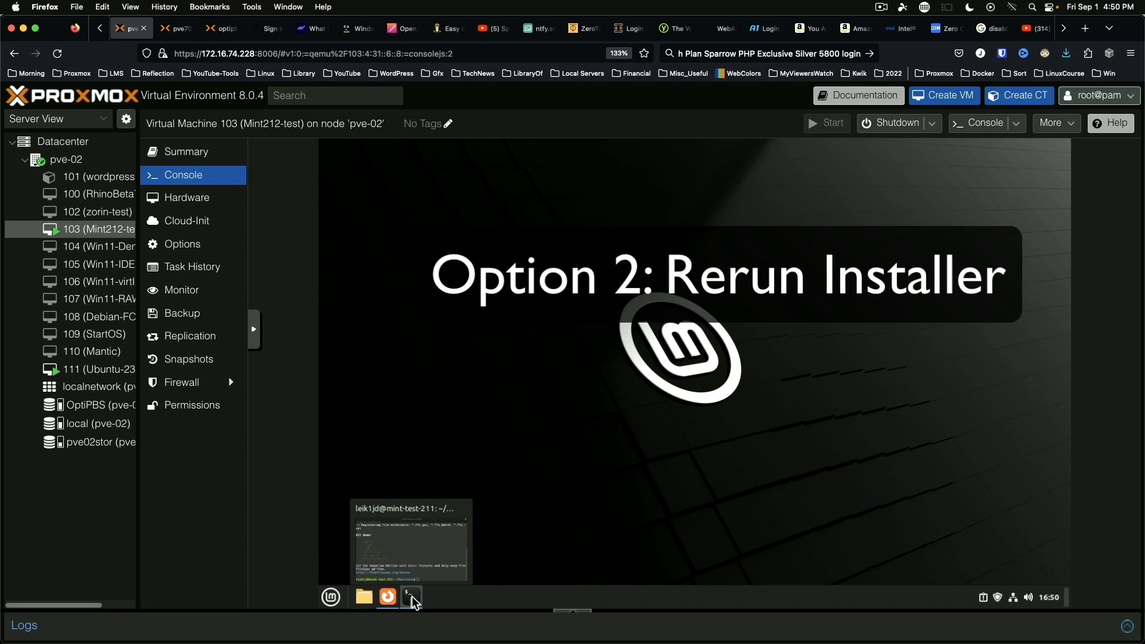
Rerun ./FreeFileSync_12.5_Install.run with option 3 enabling desktop shortcuts, and start installing.
left_click(410, 596)
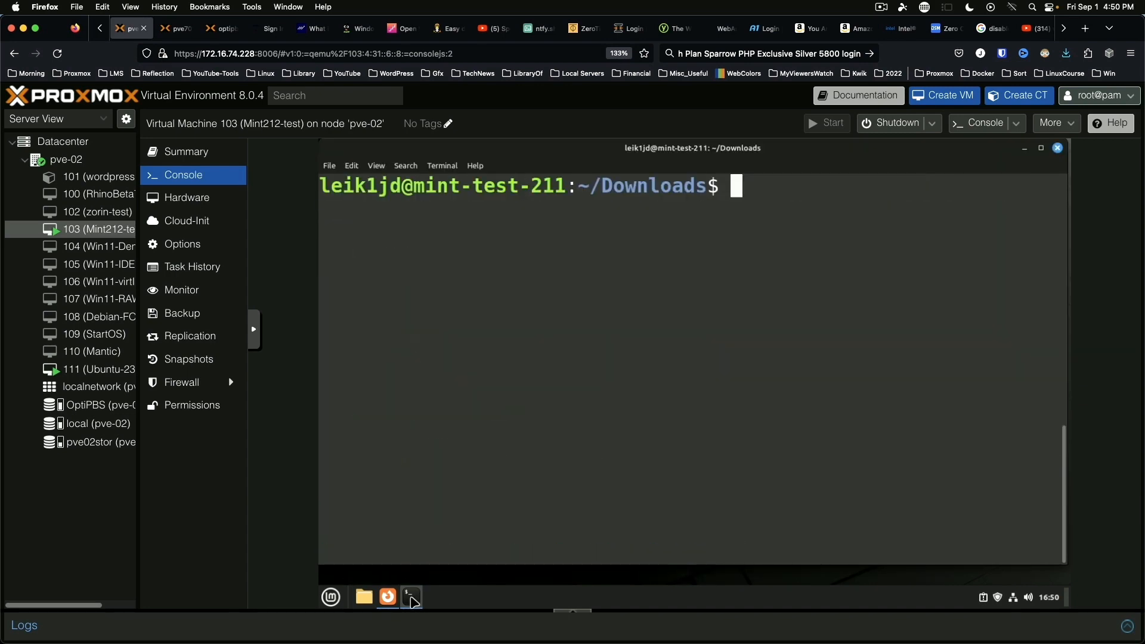
type("./FreeFileSync_12.5_Install.run")
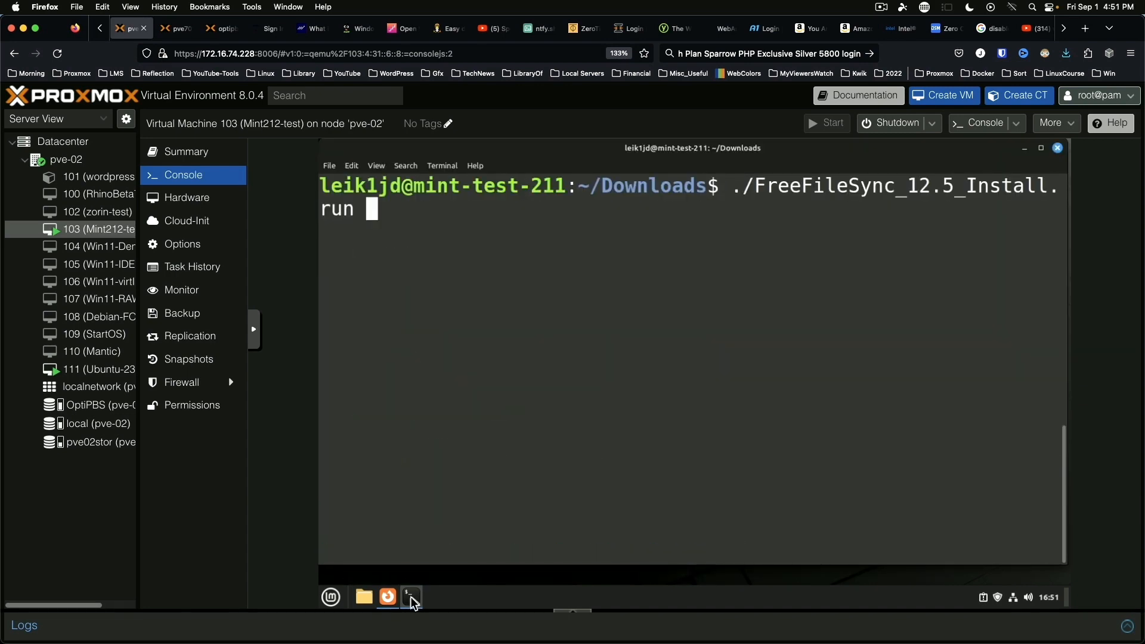
key("Return")
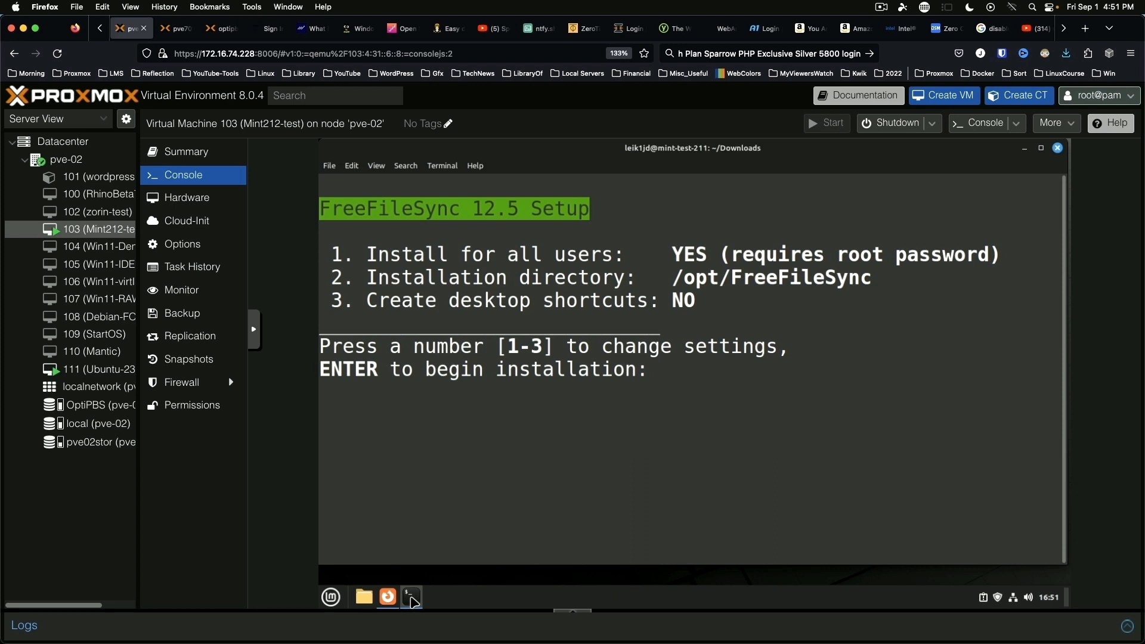
type("3")
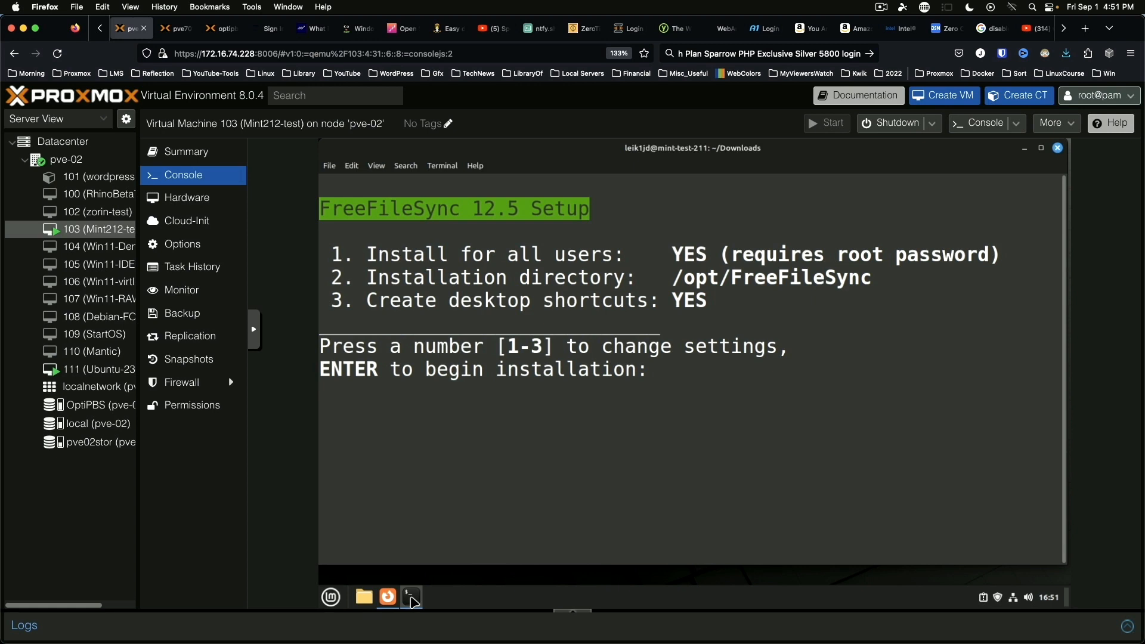
key("Return")
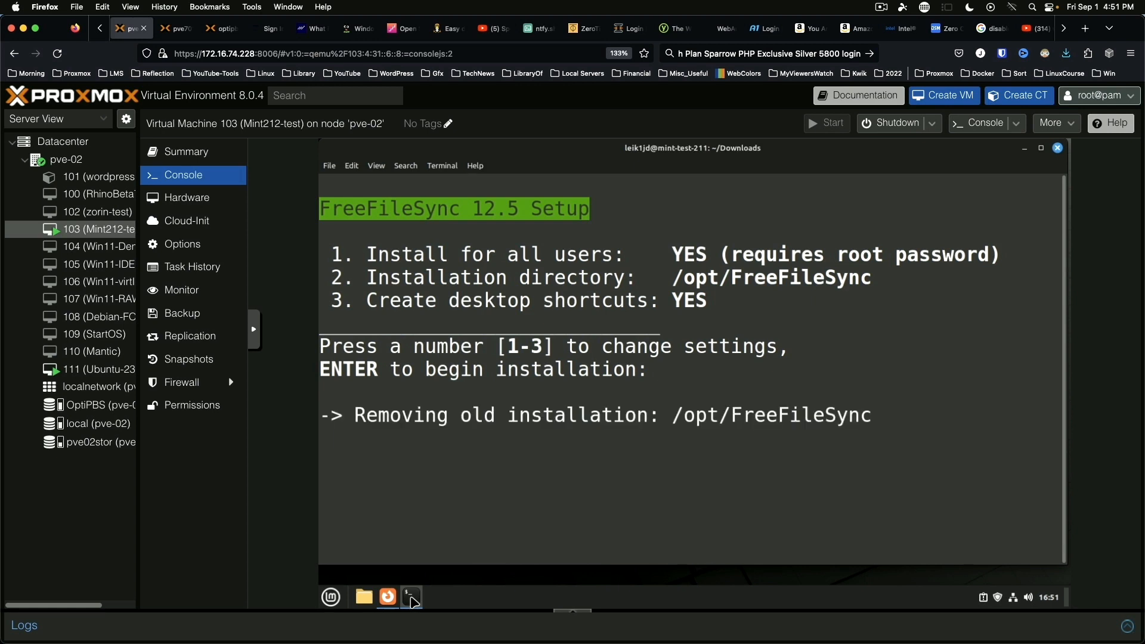